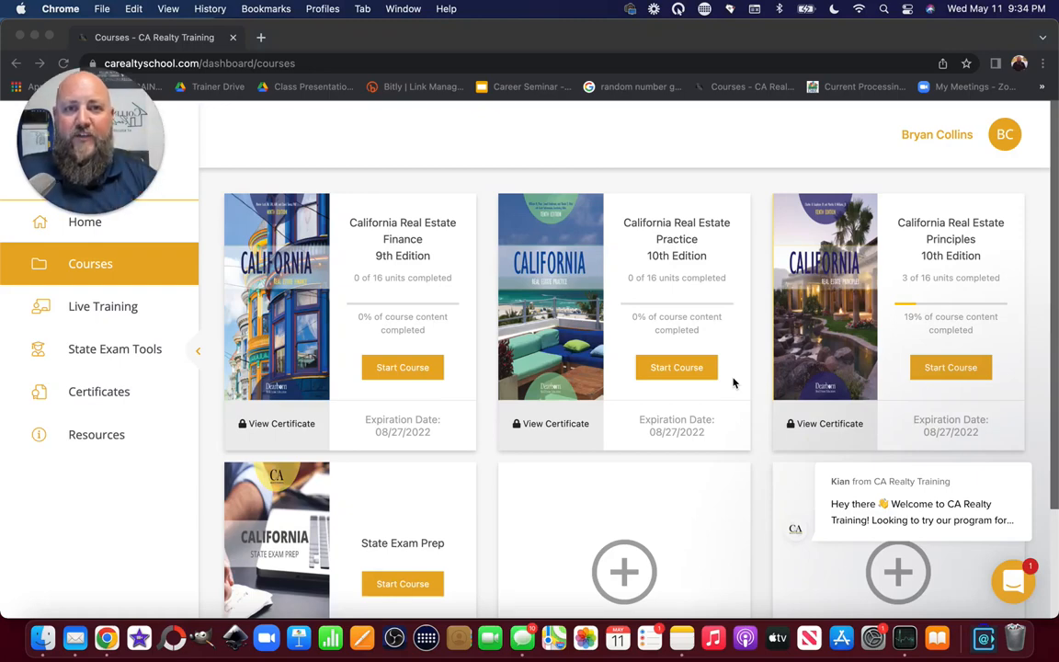
# Start the California Real Estate Principles course and scroll the lesson sidebar to Resources
pyautogui.click(677, 367)
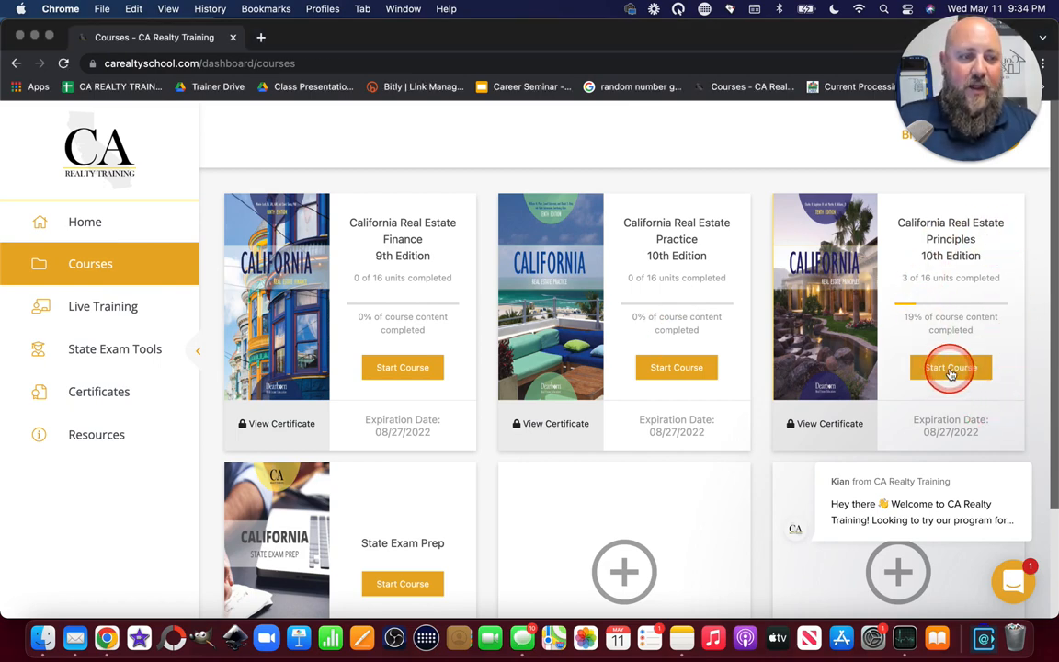
pyautogui.click(951, 367)
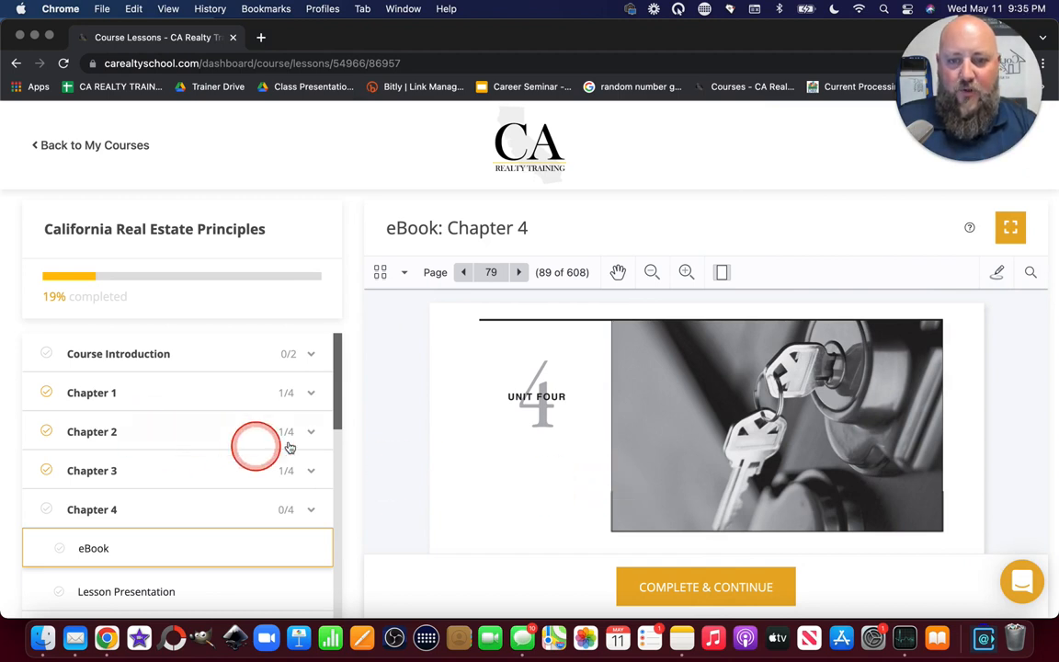
pyautogui.scroll(-3)
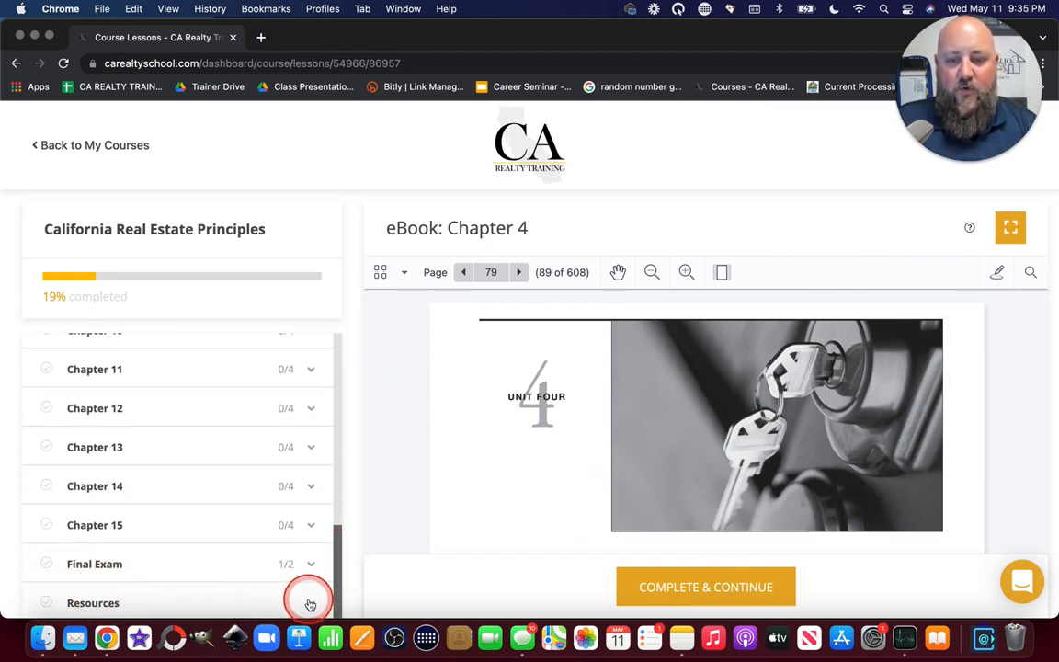
pyautogui.scroll(-3)
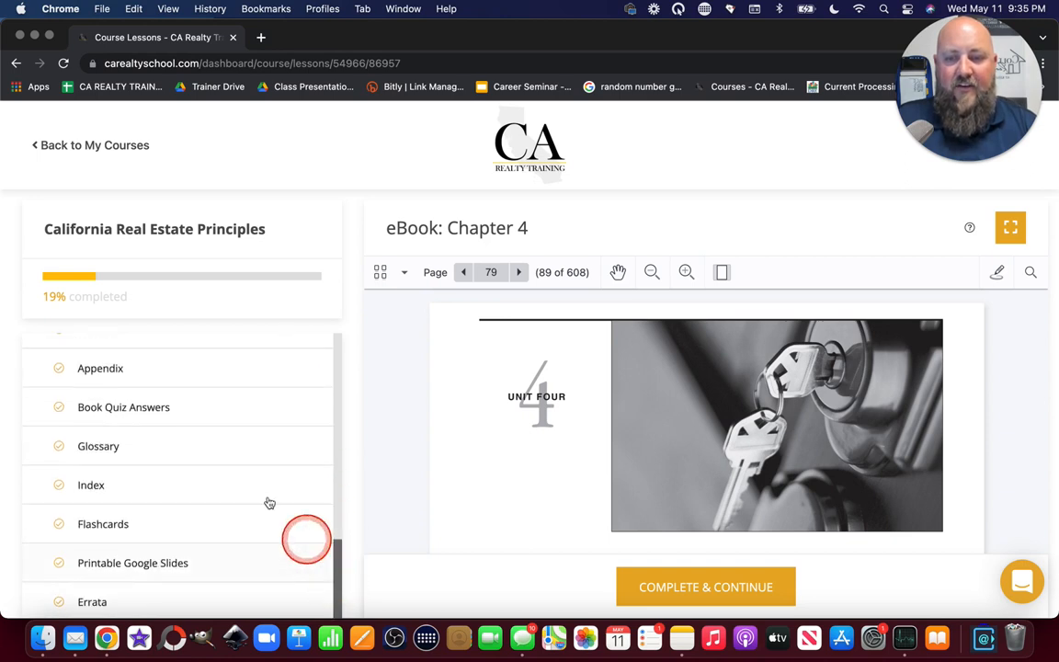
# Open the course flashcards and browse the available deck list
pyautogui.click(103, 524)
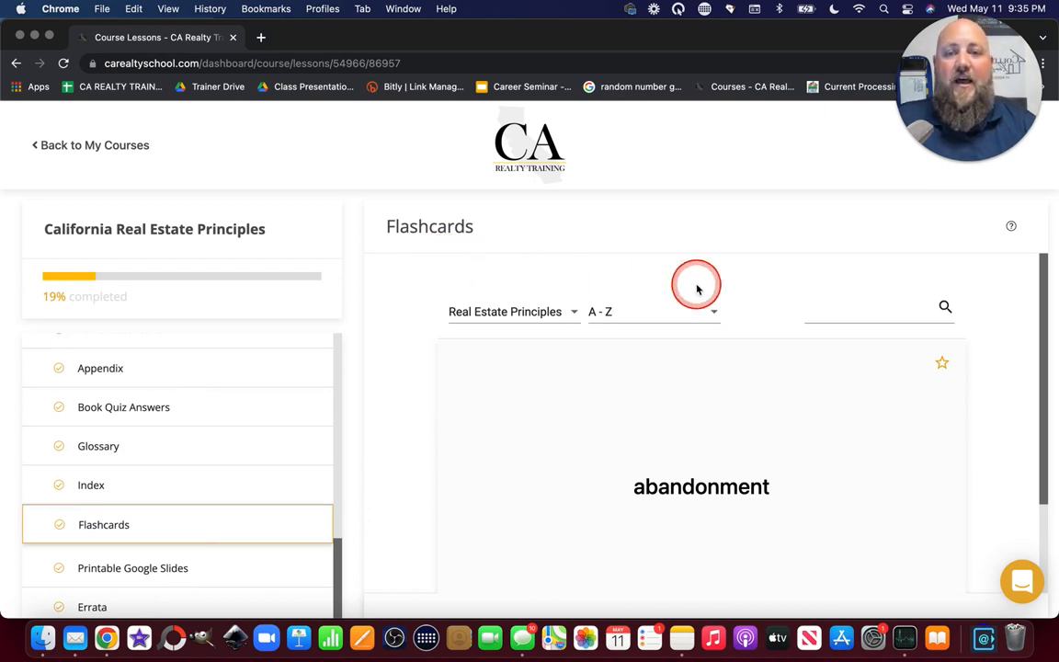
pyautogui.moveTo(982, 357)
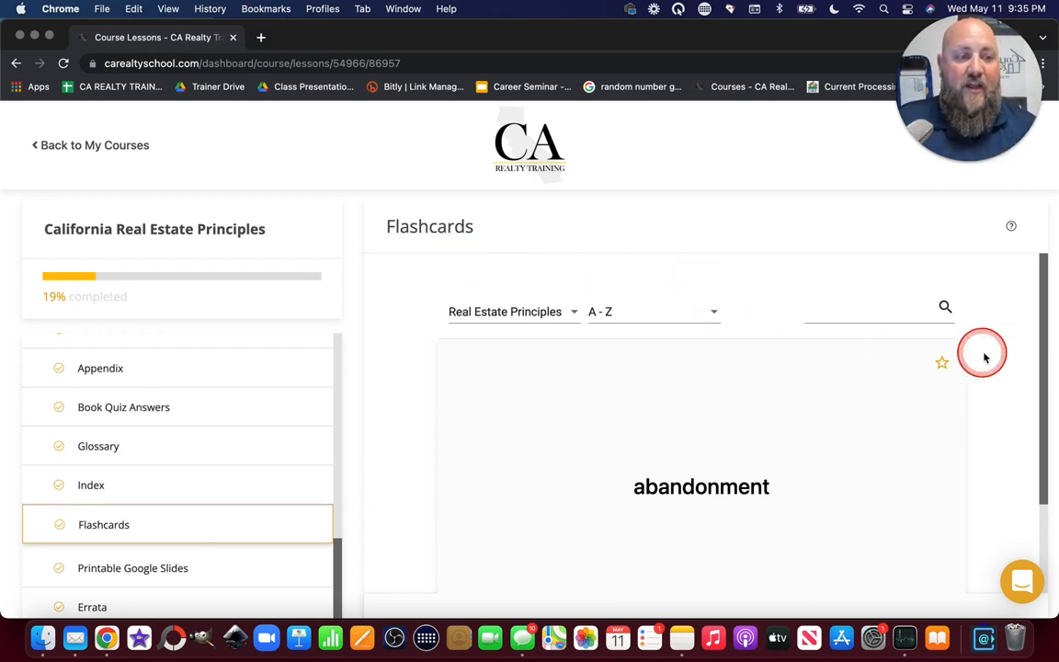
pyautogui.click(505, 311)
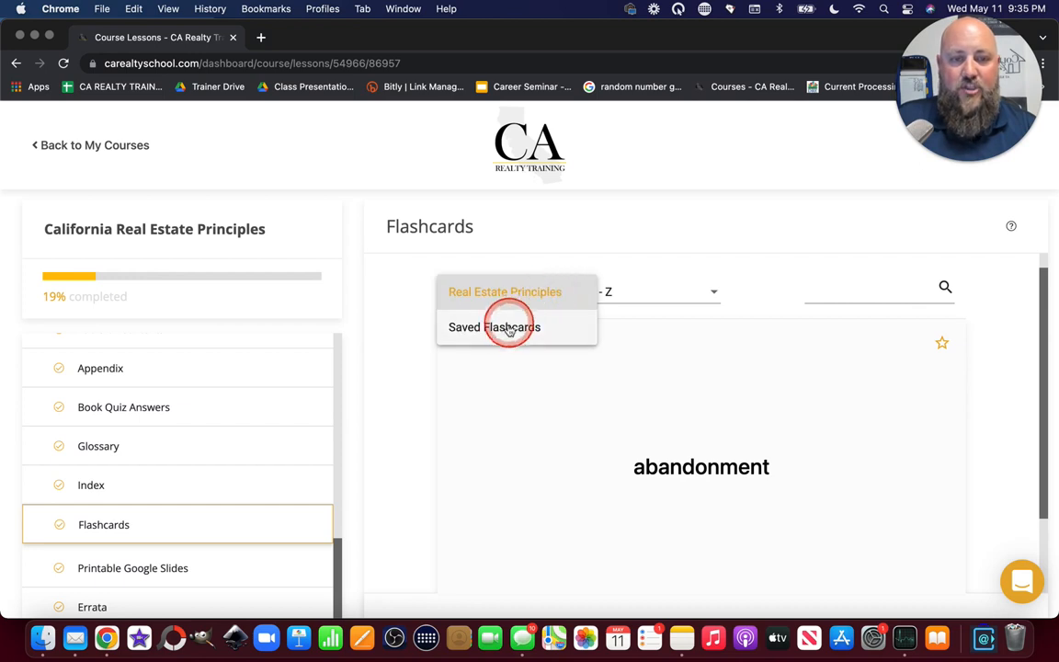
pyautogui.click(513, 291)
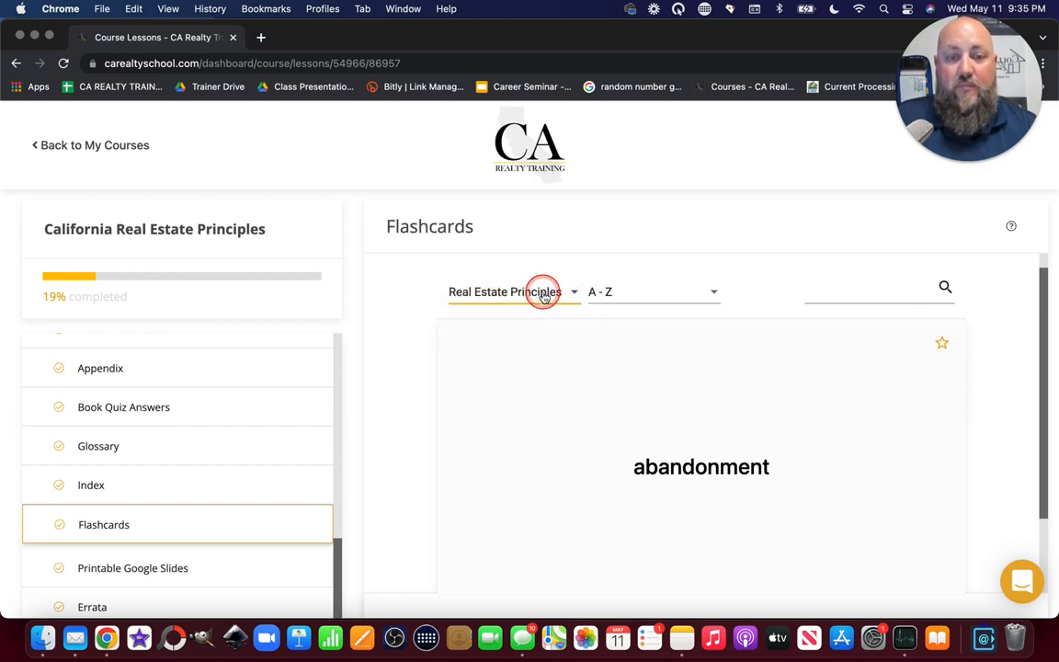
pyautogui.click(513, 291)
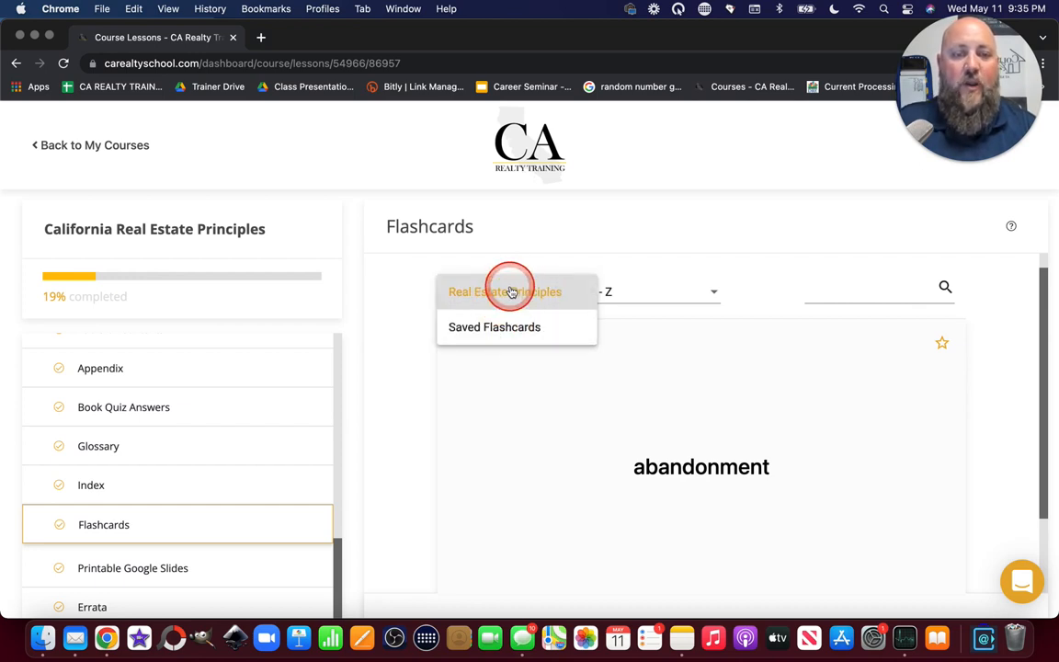
pyautogui.moveTo(902, 281)
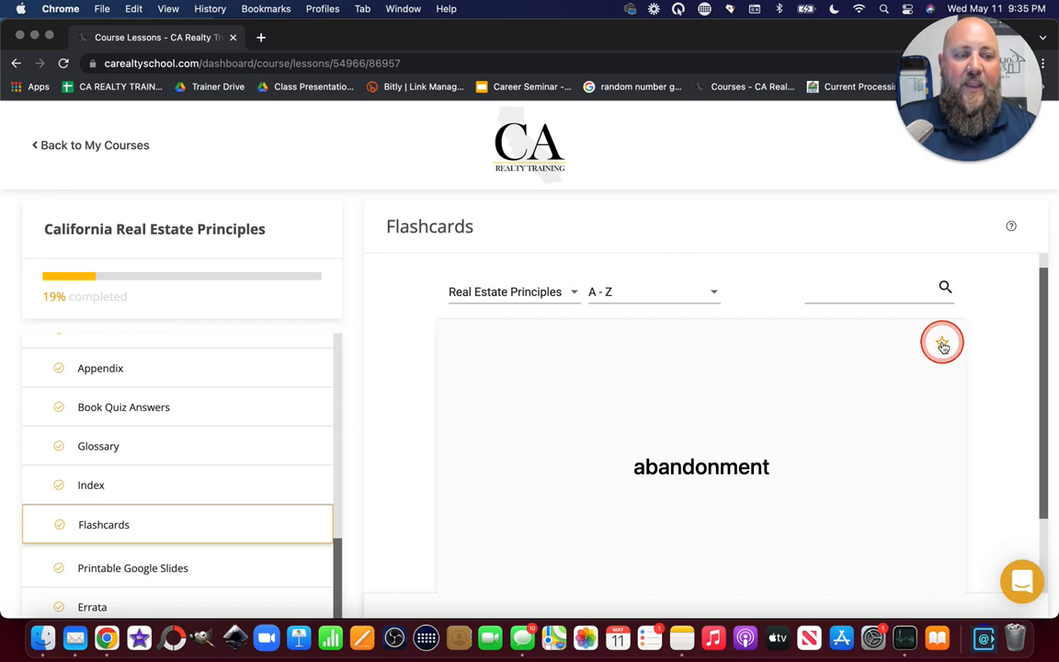
# Star the abandonment card and keep the Real Estate Principles deck selected
pyautogui.click(942, 343)
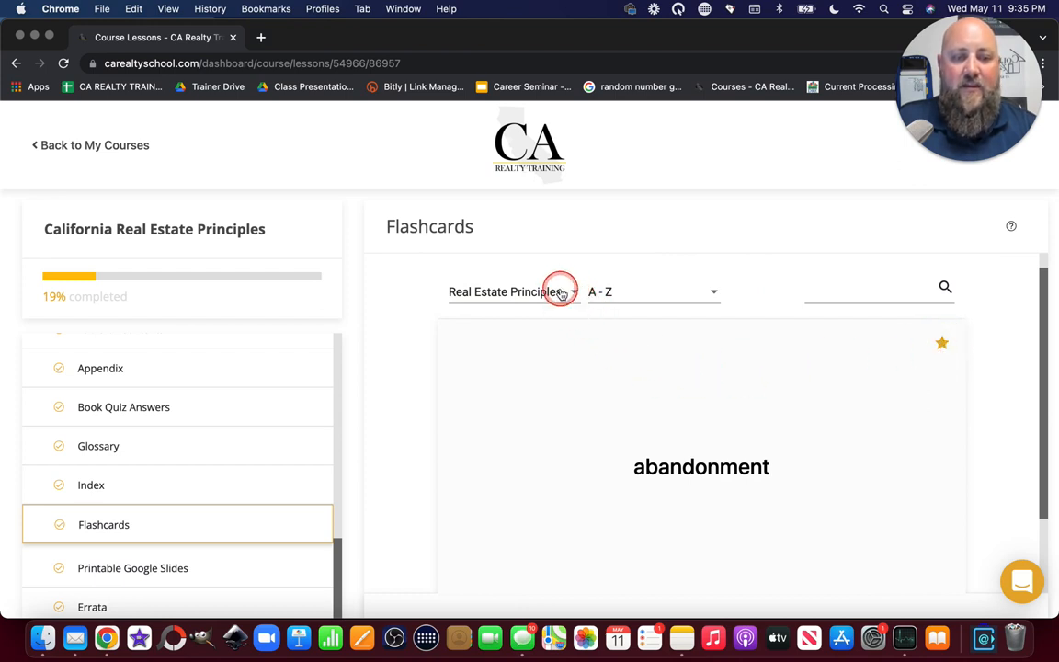
pyautogui.click(513, 292)
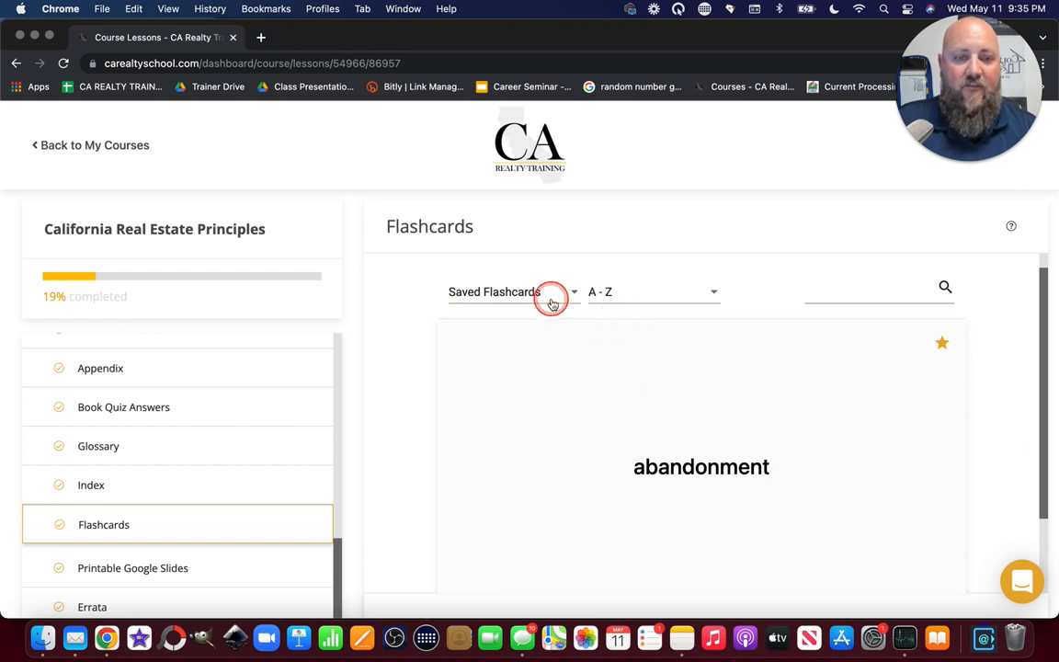
pyautogui.click(513, 291)
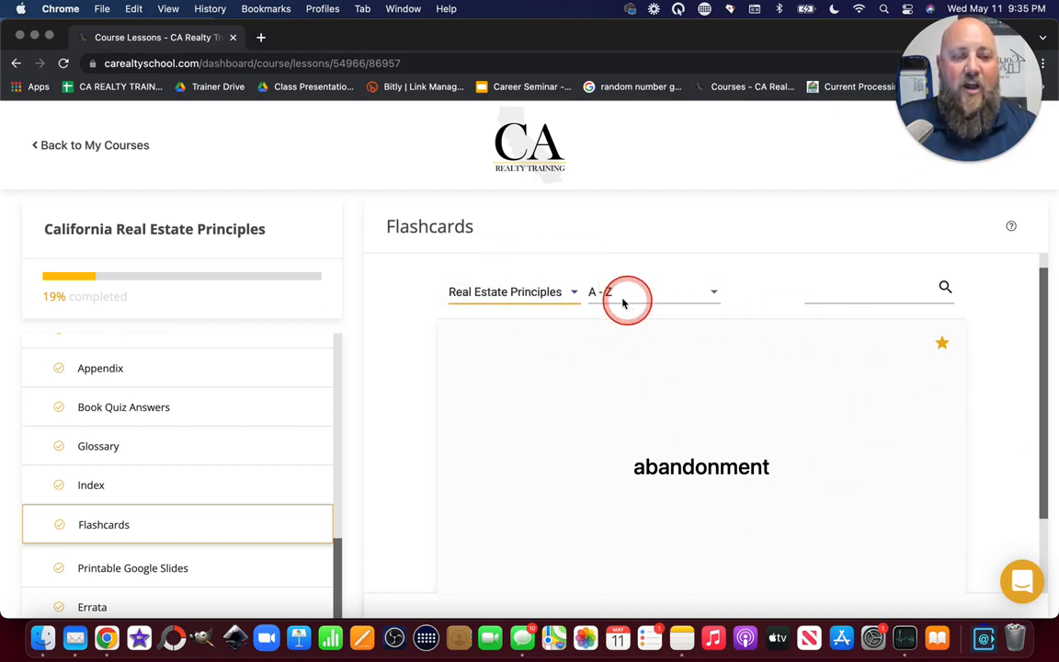
# Search the flashcards for 'Fidu' and flip the agency card to its definition
pyautogui.click(653, 292)
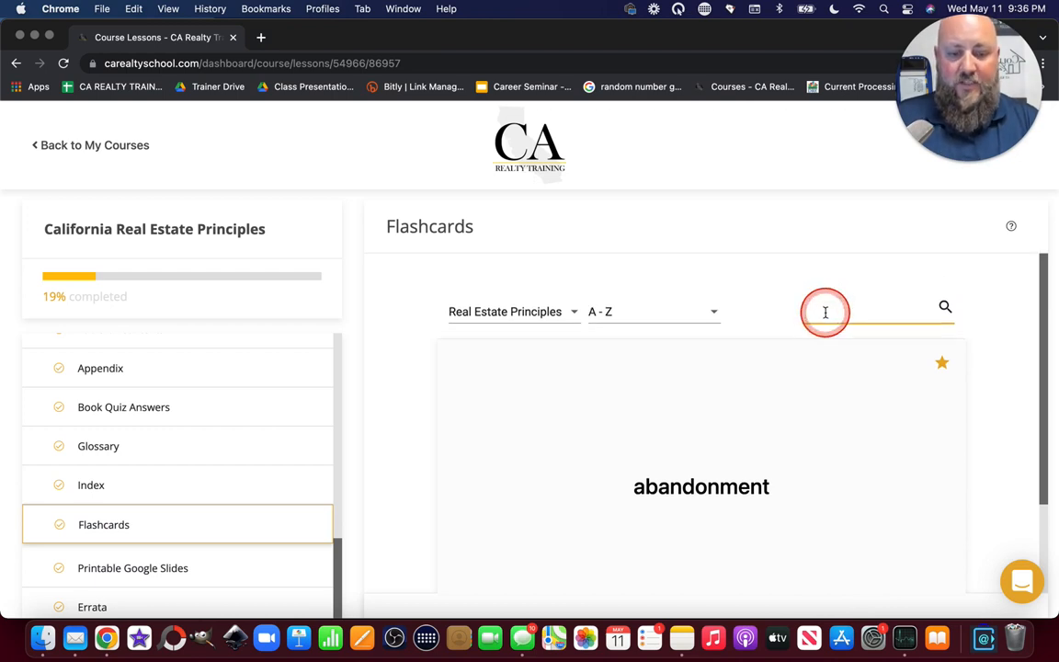
pyautogui.write('Fidu')
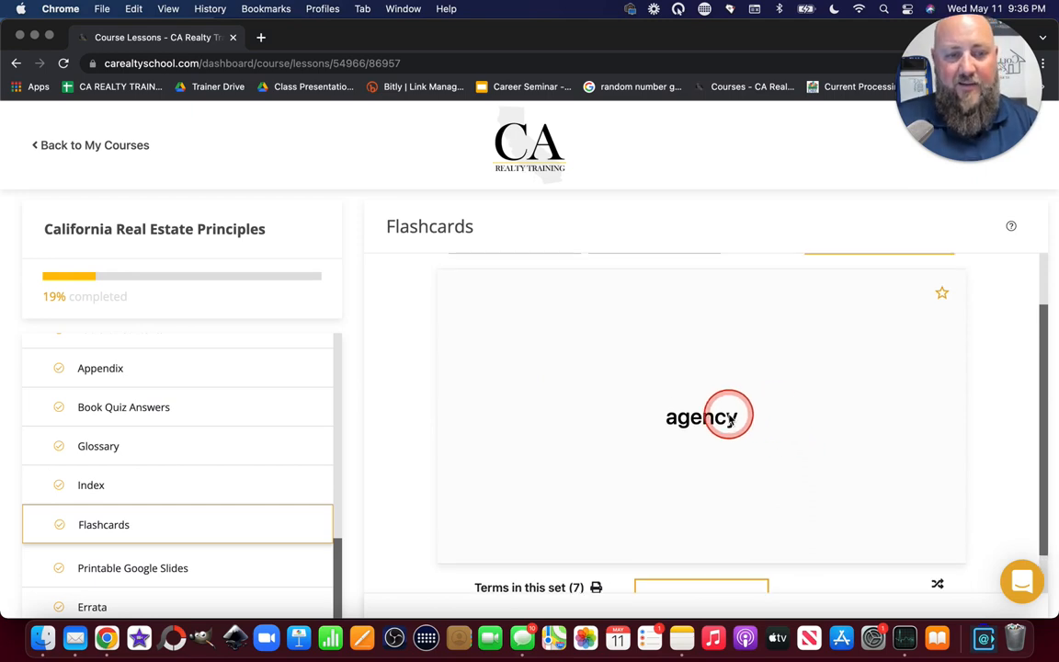
pyautogui.click(701, 416)
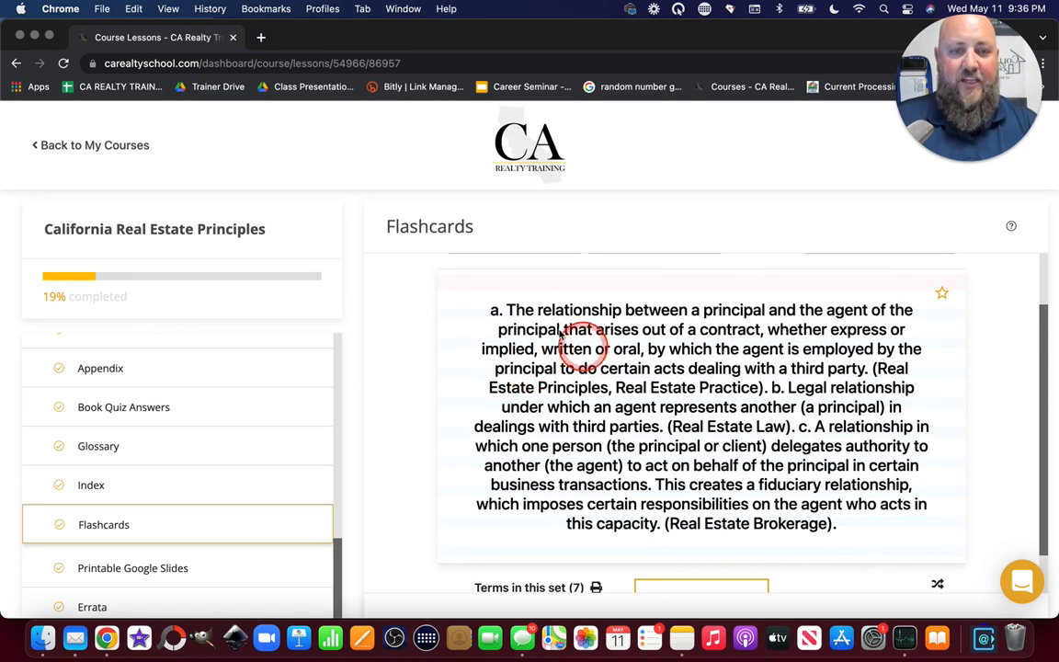
pyautogui.moveTo(901, 372)
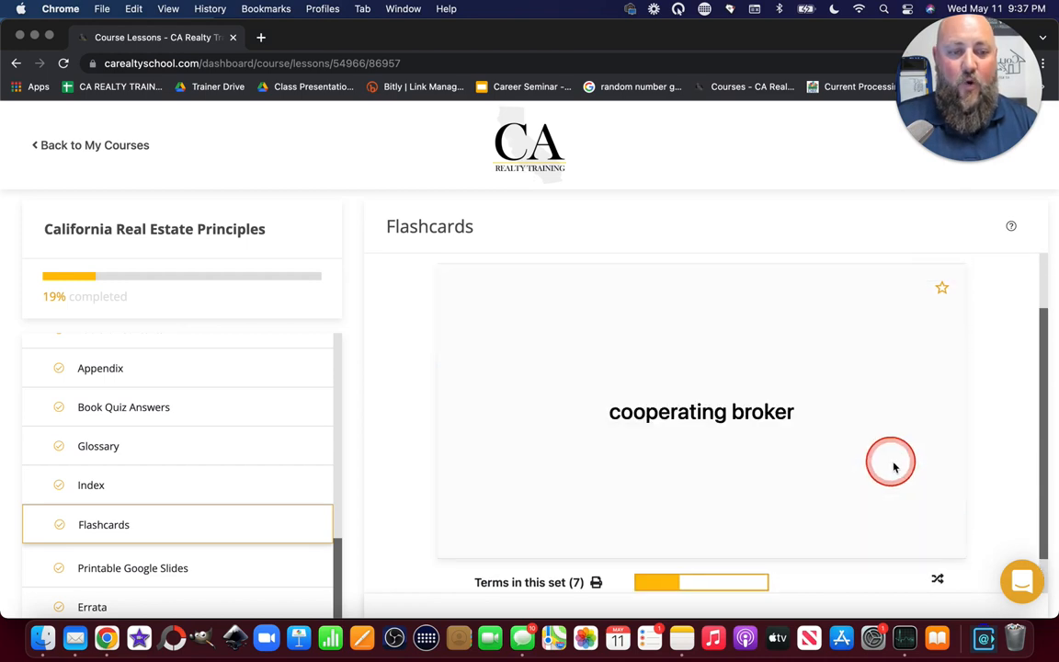
pyautogui.click(702, 411)
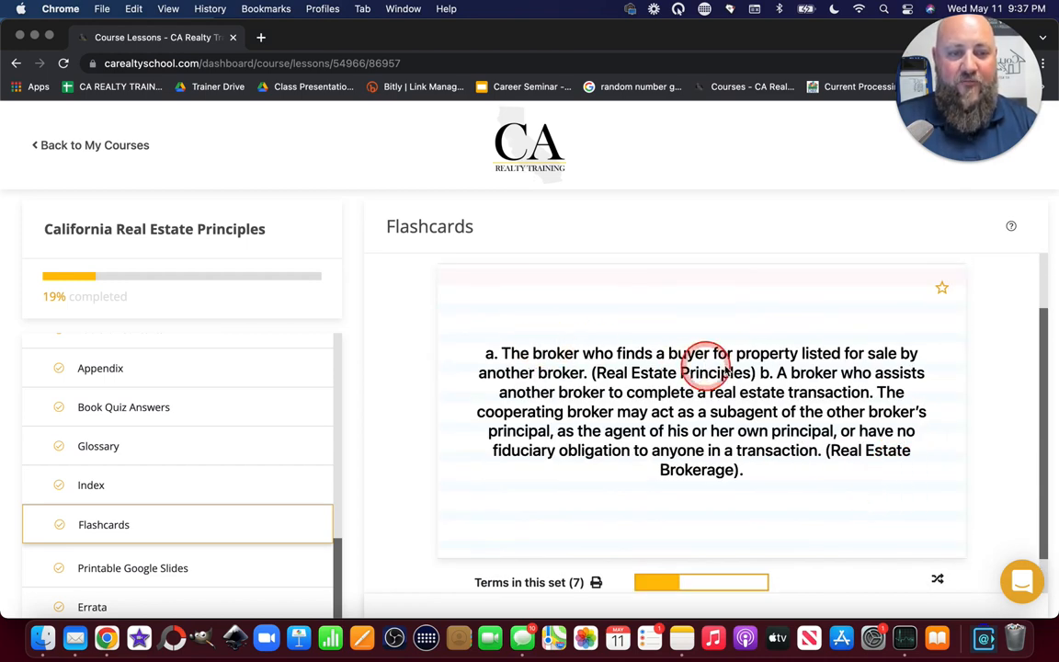
pyautogui.moveTo(555, 484)
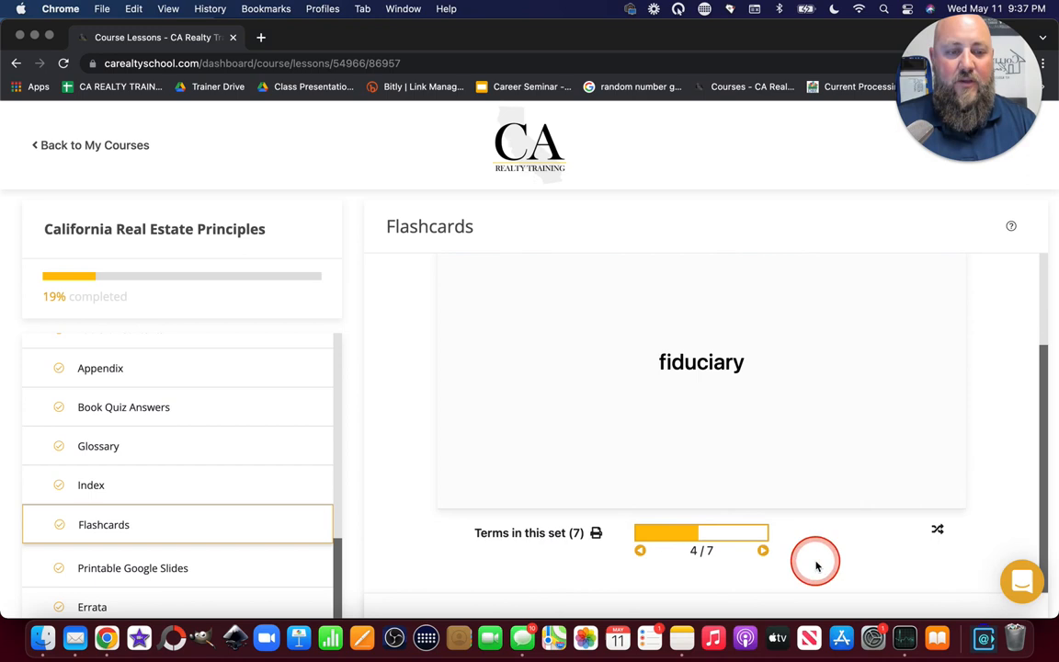
# Advance two cards to card 6 of 7 and flip it over
pyautogui.click(763, 550)
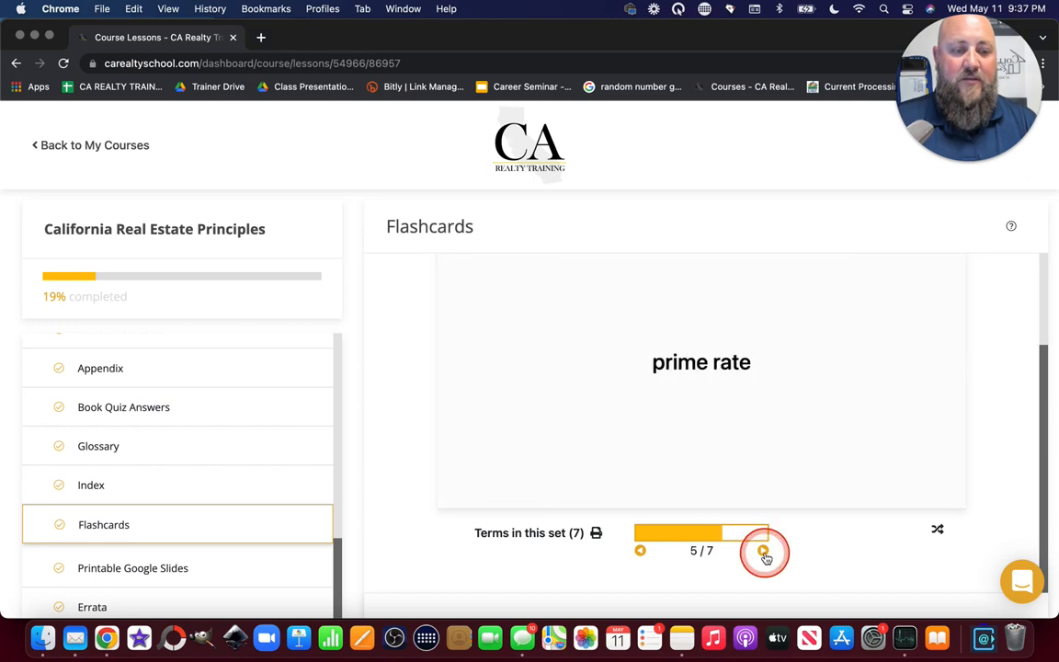
pyautogui.click(762, 550)
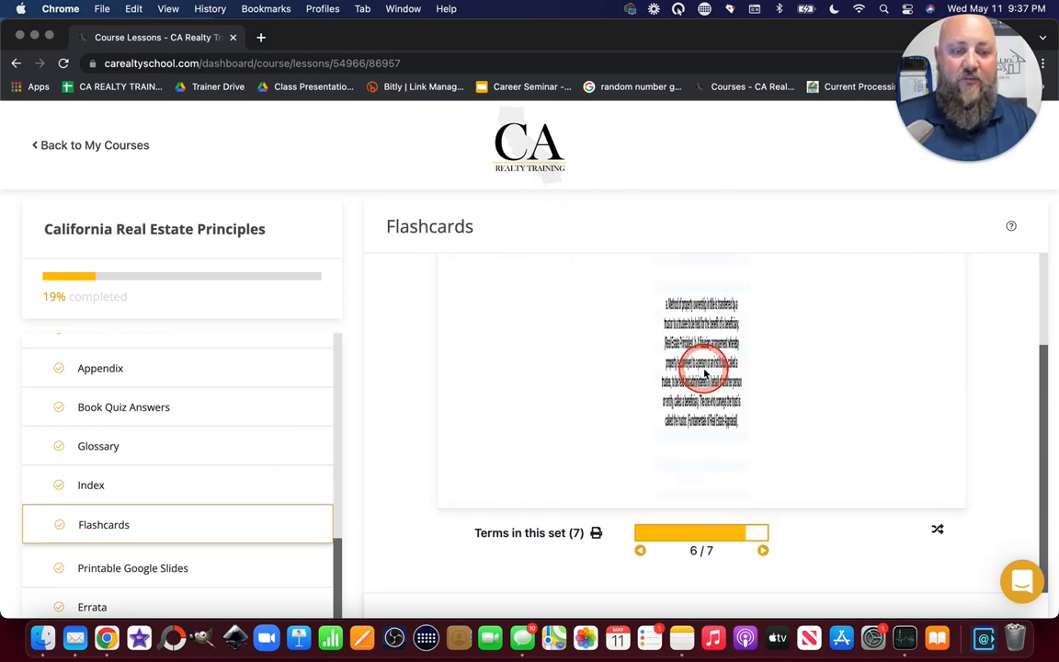
pyautogui.click(700, 368)
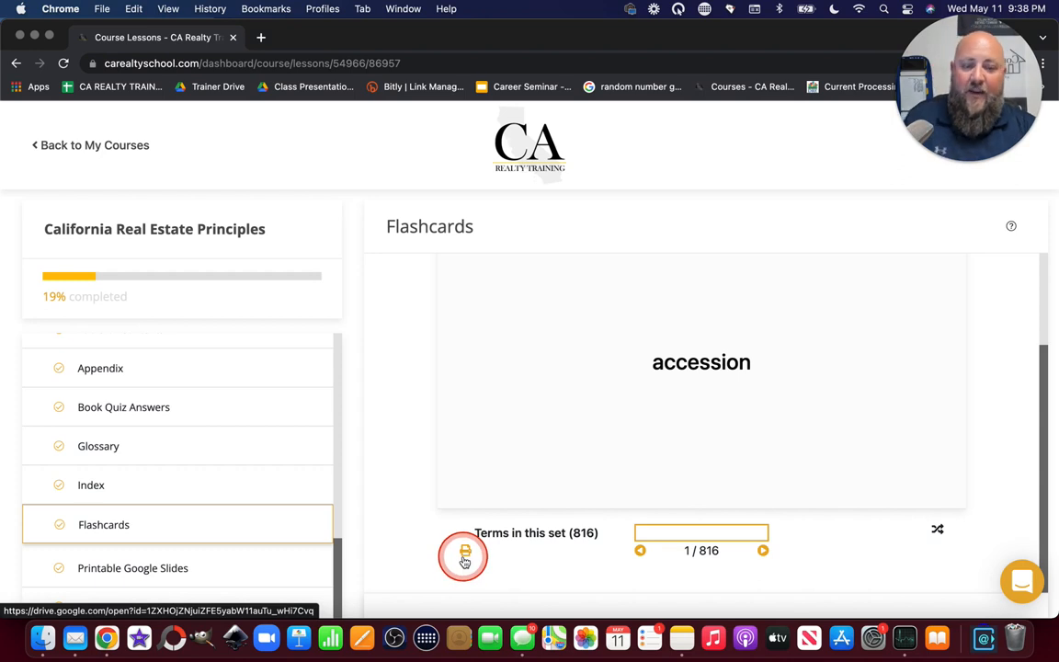
# Open the 164-page printable flashcards PDF in Google Drive and scroll through page 1
pyautogui.click(464, 555)
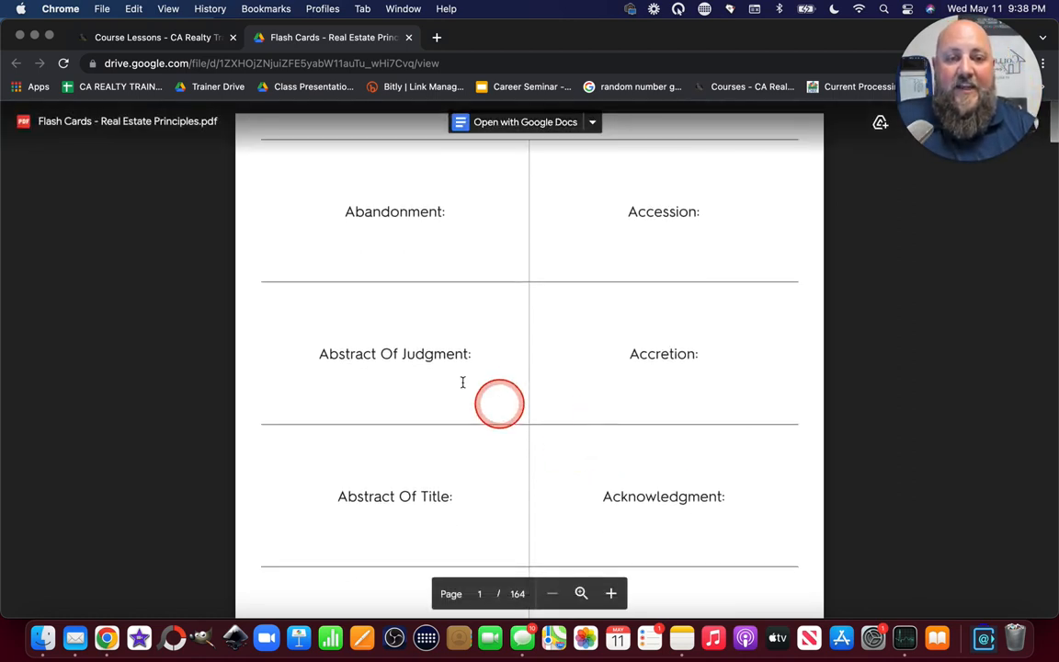
pyautogui.scroll(-3)
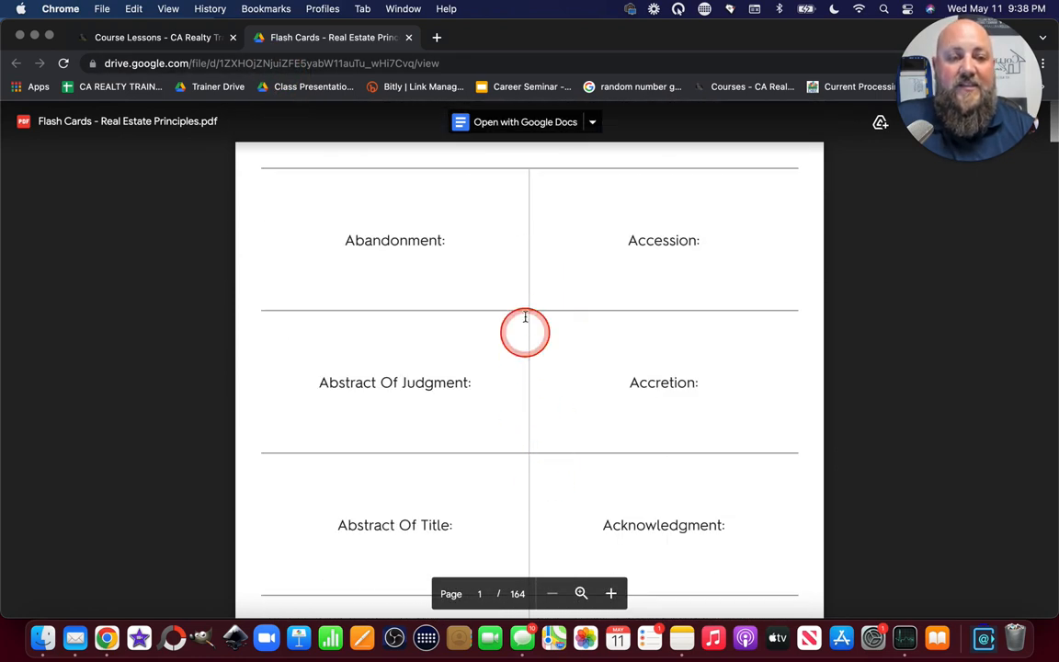
pyautogui.scroll(-3)
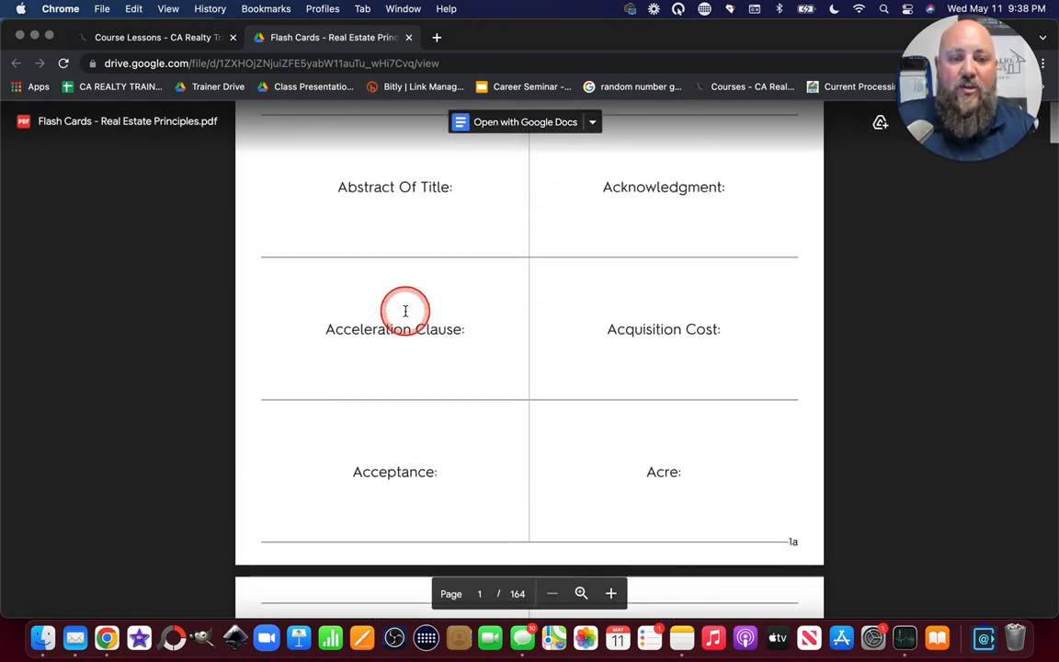
pyautogui.scroll(-3)
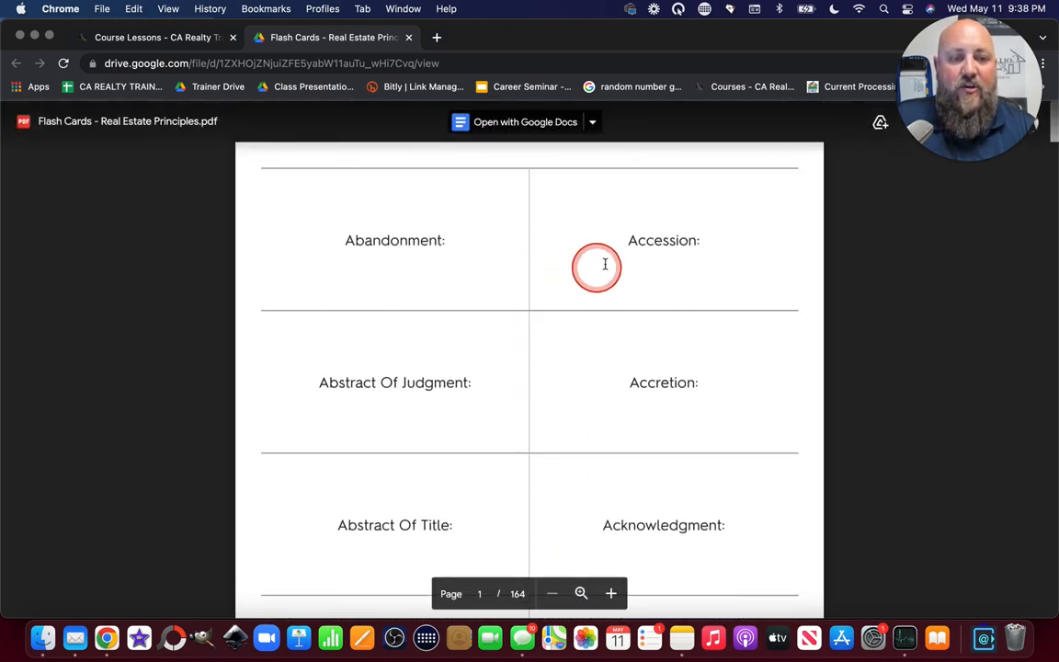
pyautogui.moveTo(488, 329)
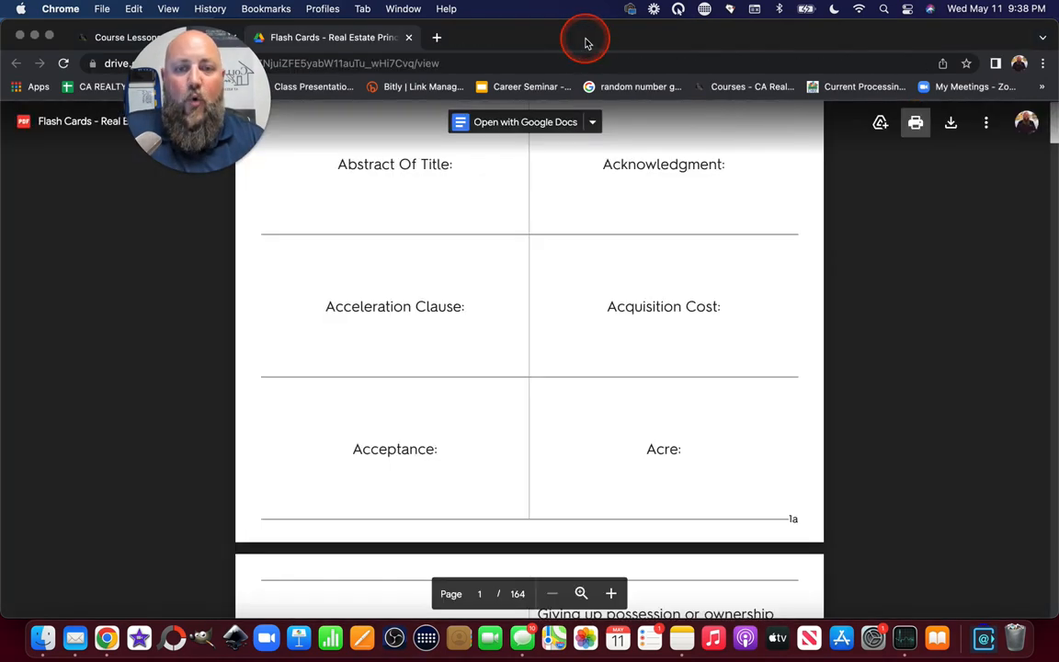
# Download the Flash Cards - Real Estate Principles PDF, choosing Desktop as the save location
pyautogui.click(437, 37)
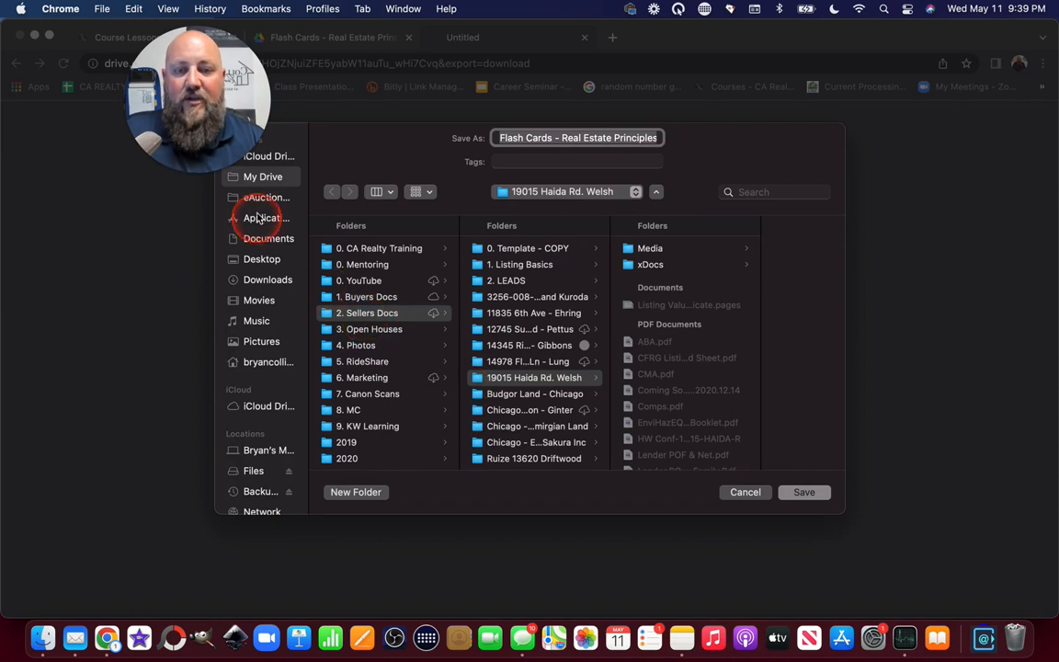
pyautogui.click(262, 258)
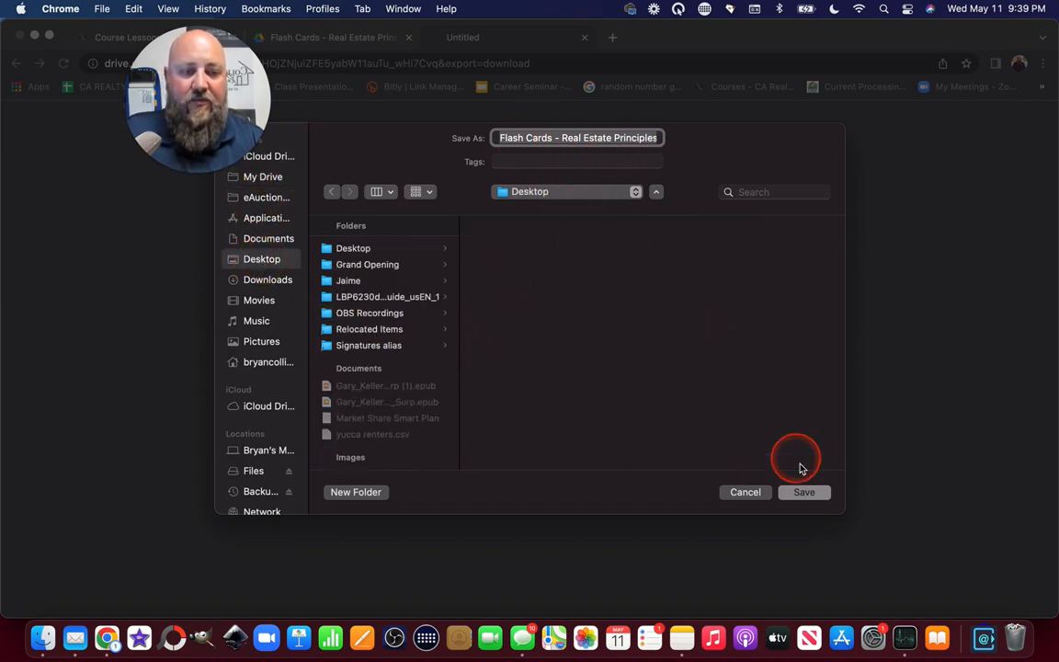
pyautogui.click(804, 492)
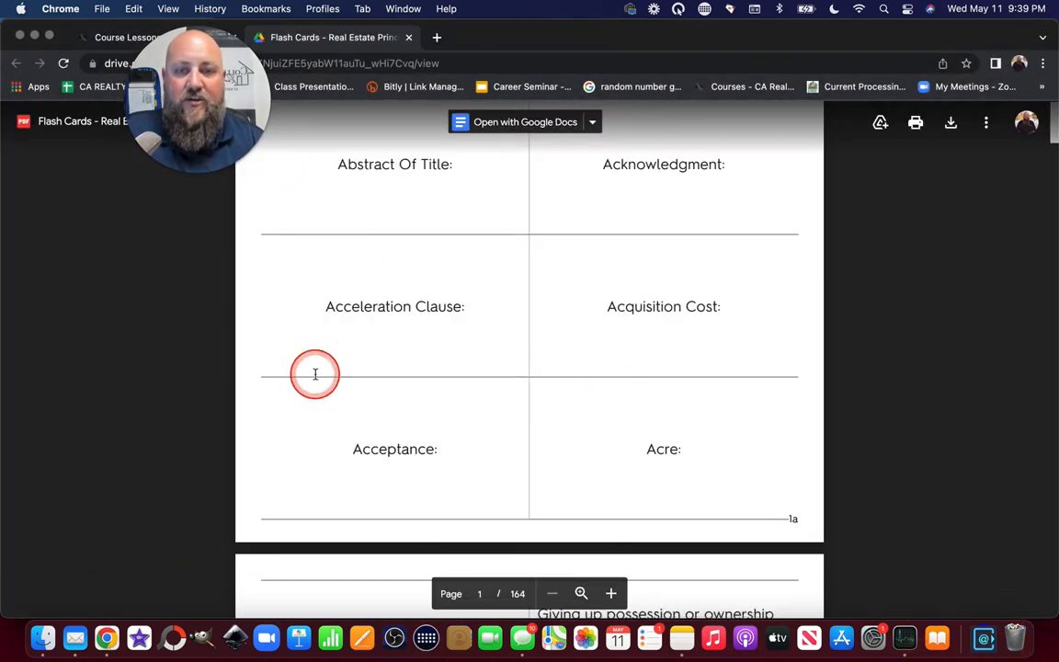
pyautogui.moveTo(280, 290)
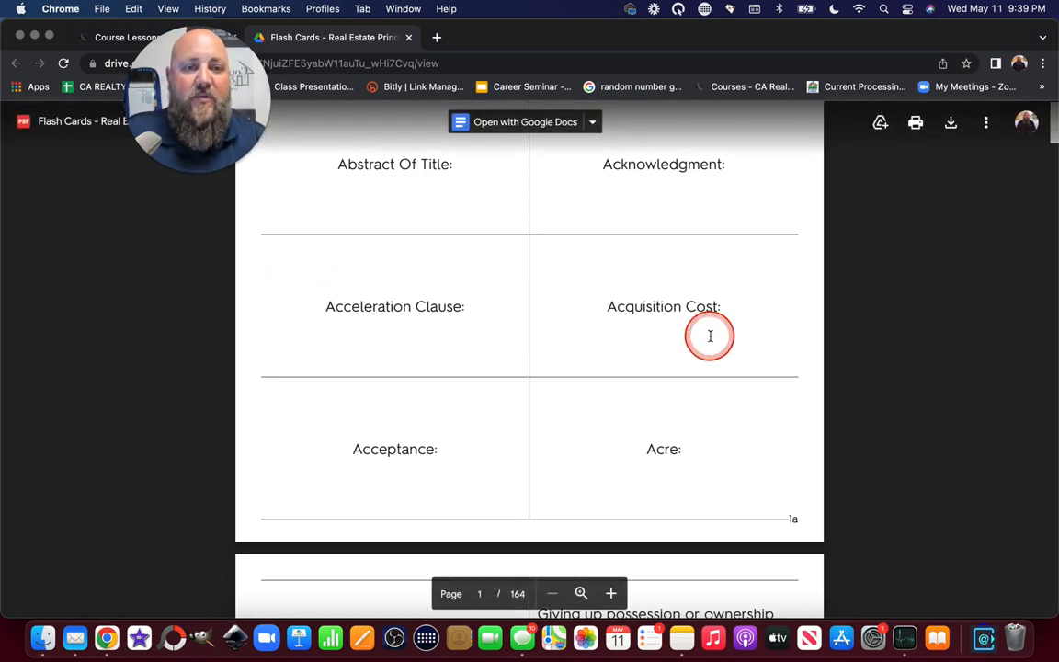
pyautogui.scroll(3)
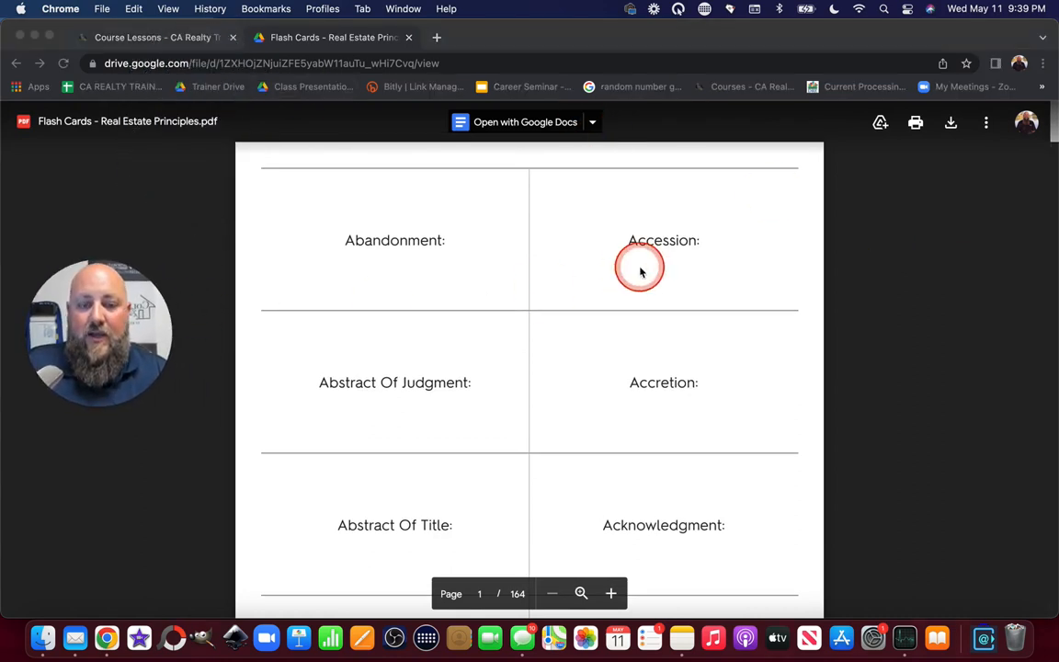
pyautogui.moveTo(726, 188)
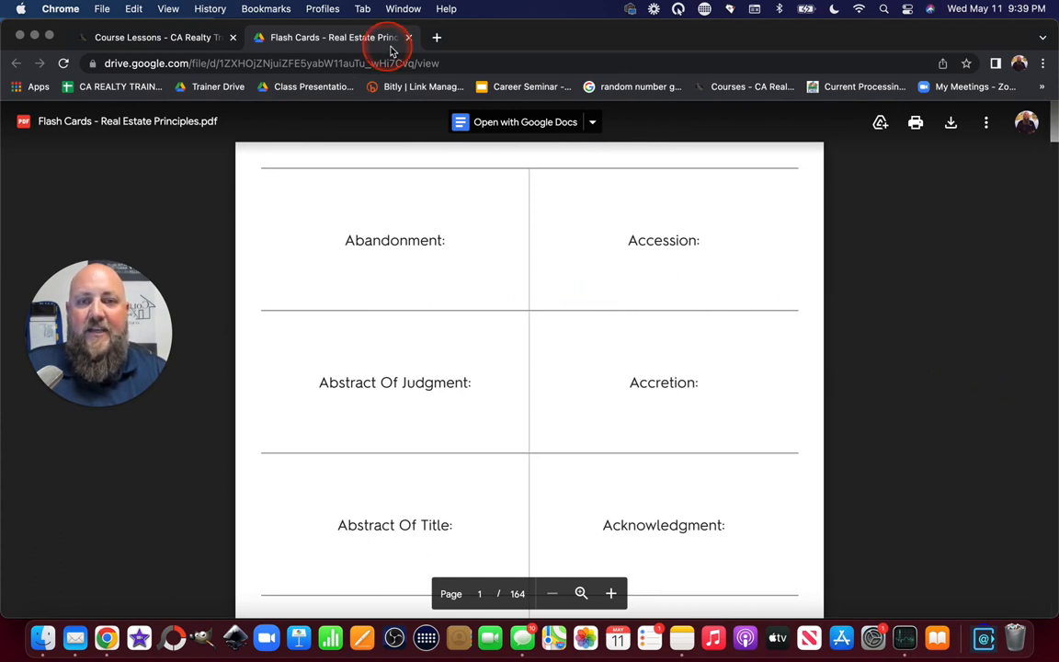
pyautogui.moveTo(409, 38)
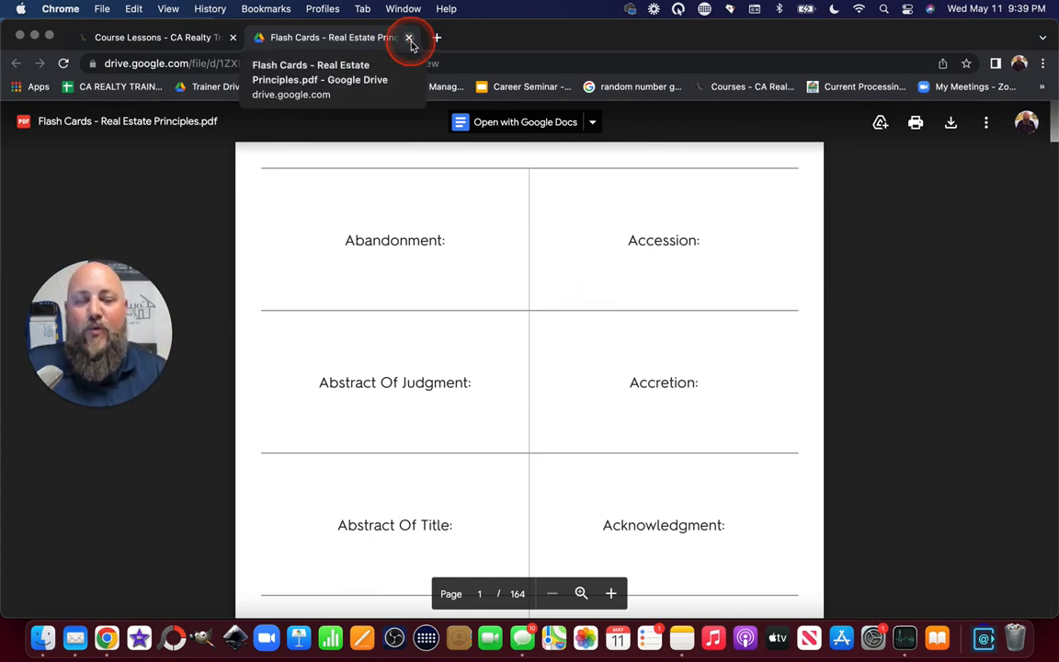